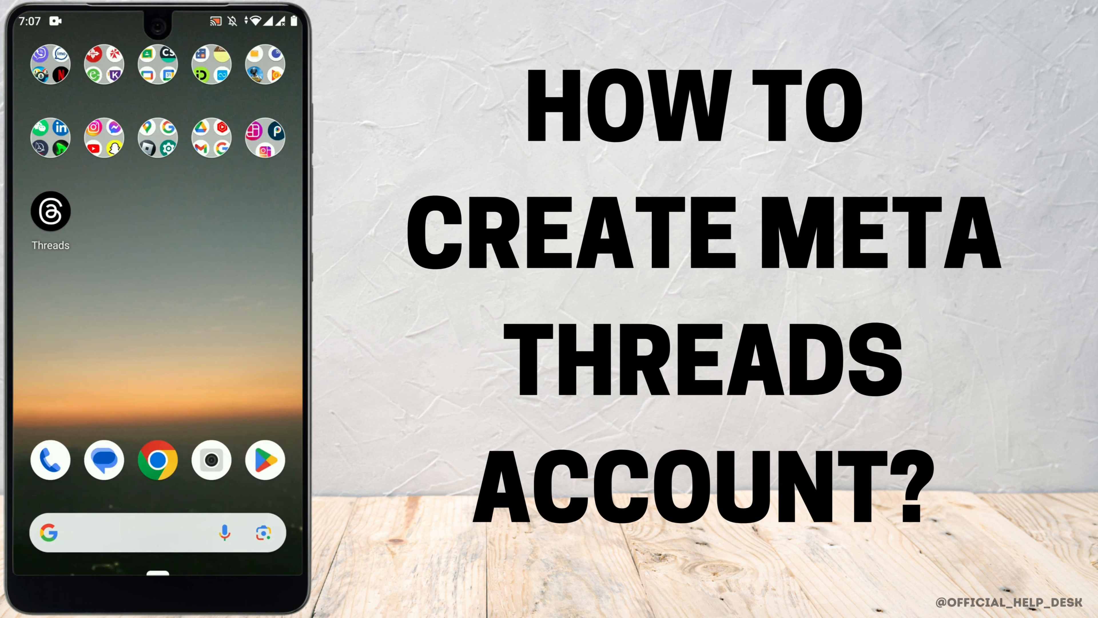
# Launch Threads from the home screen to reach its Instagram login welcome screen
pyautogui.click(50, 211)
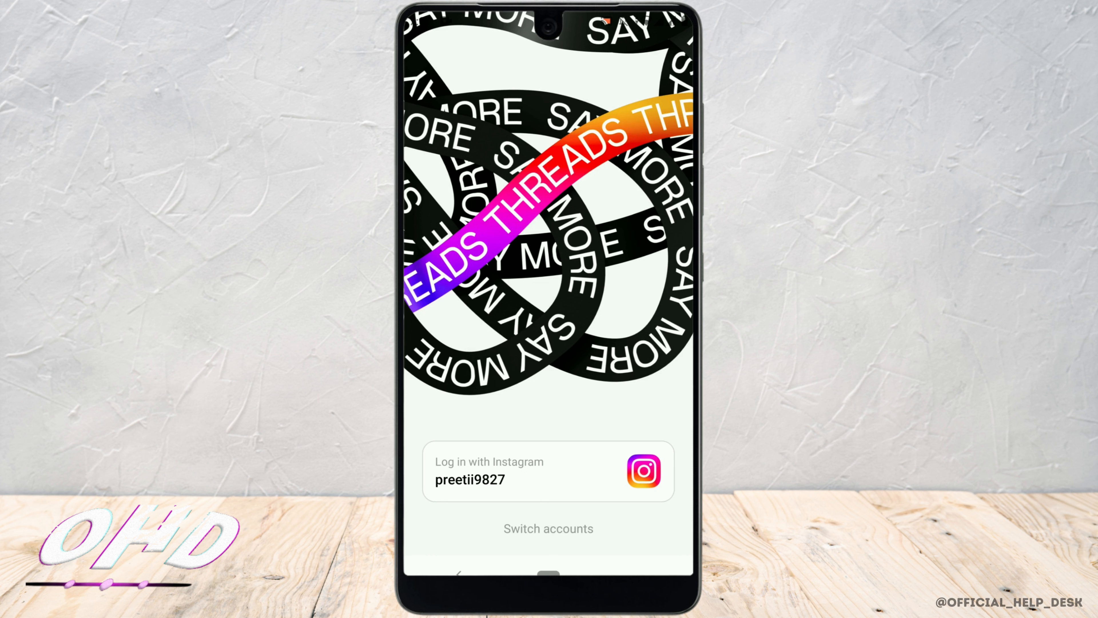
# Sign in with the existing Instagram account and land on the profile customization screen
pyautogui.click(549, 471)
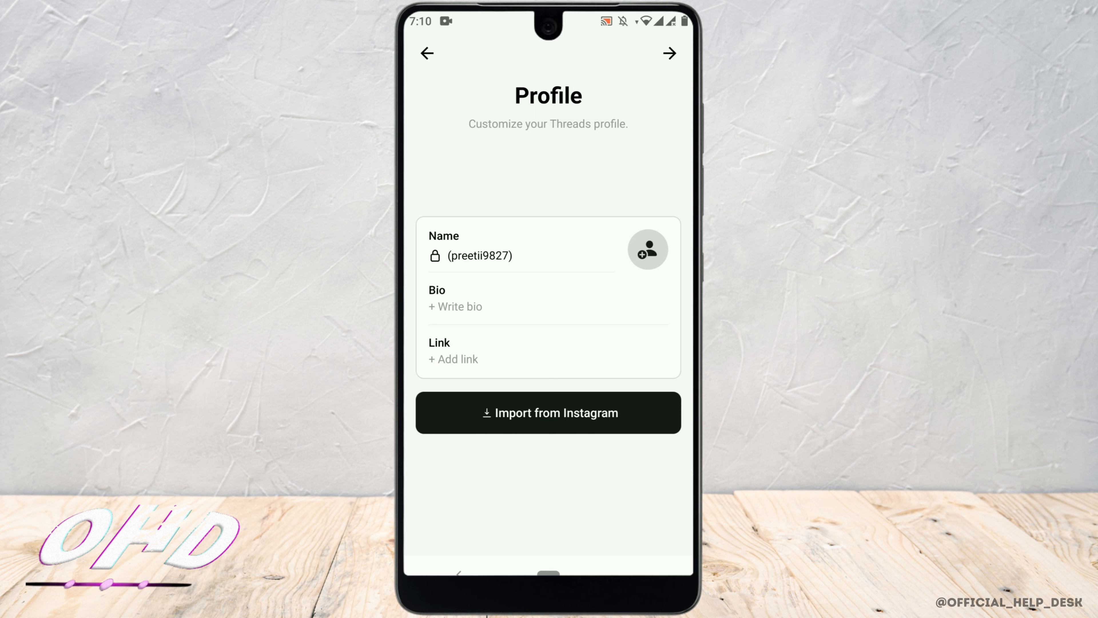
# Import the profile from Instagram and choose a private profile, reaching follow suggestions
pyautogui.click(668, 53)
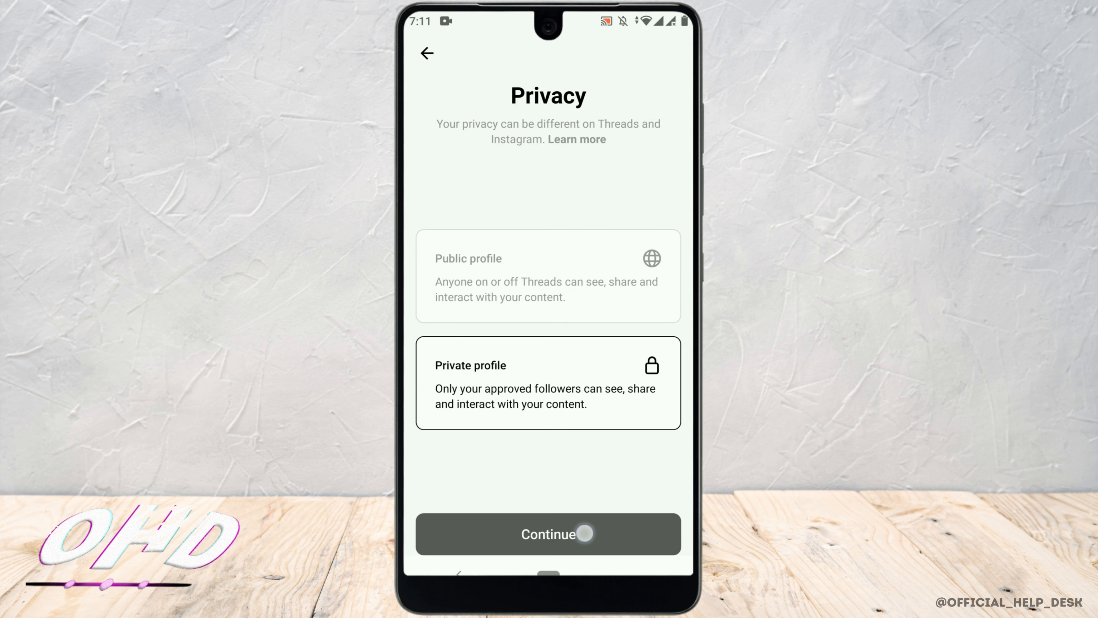
pyautogui.click(547, 534)
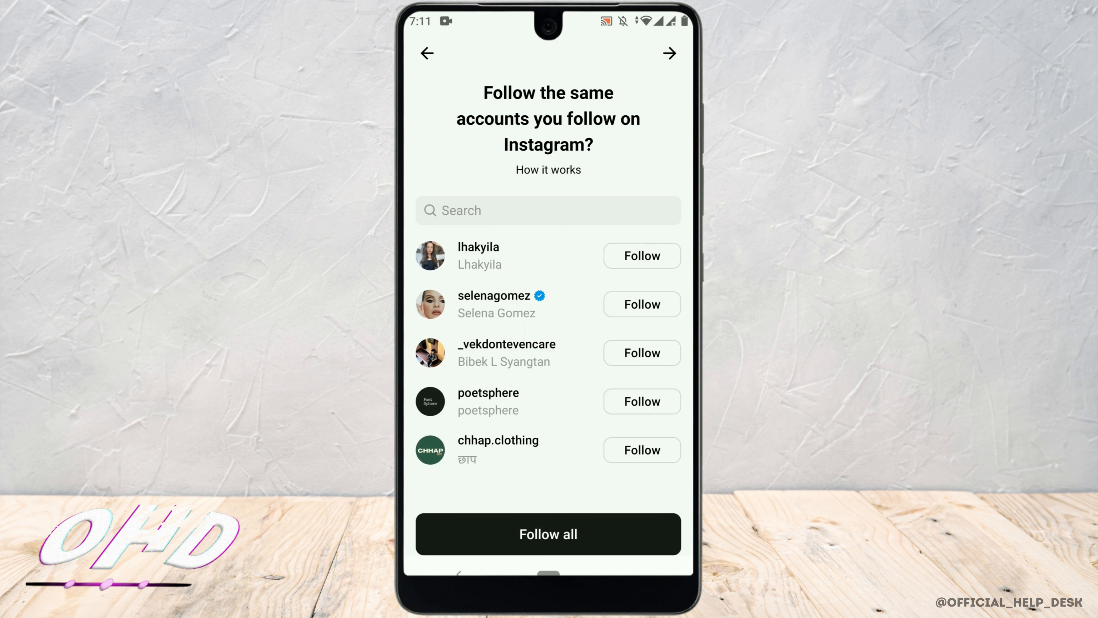